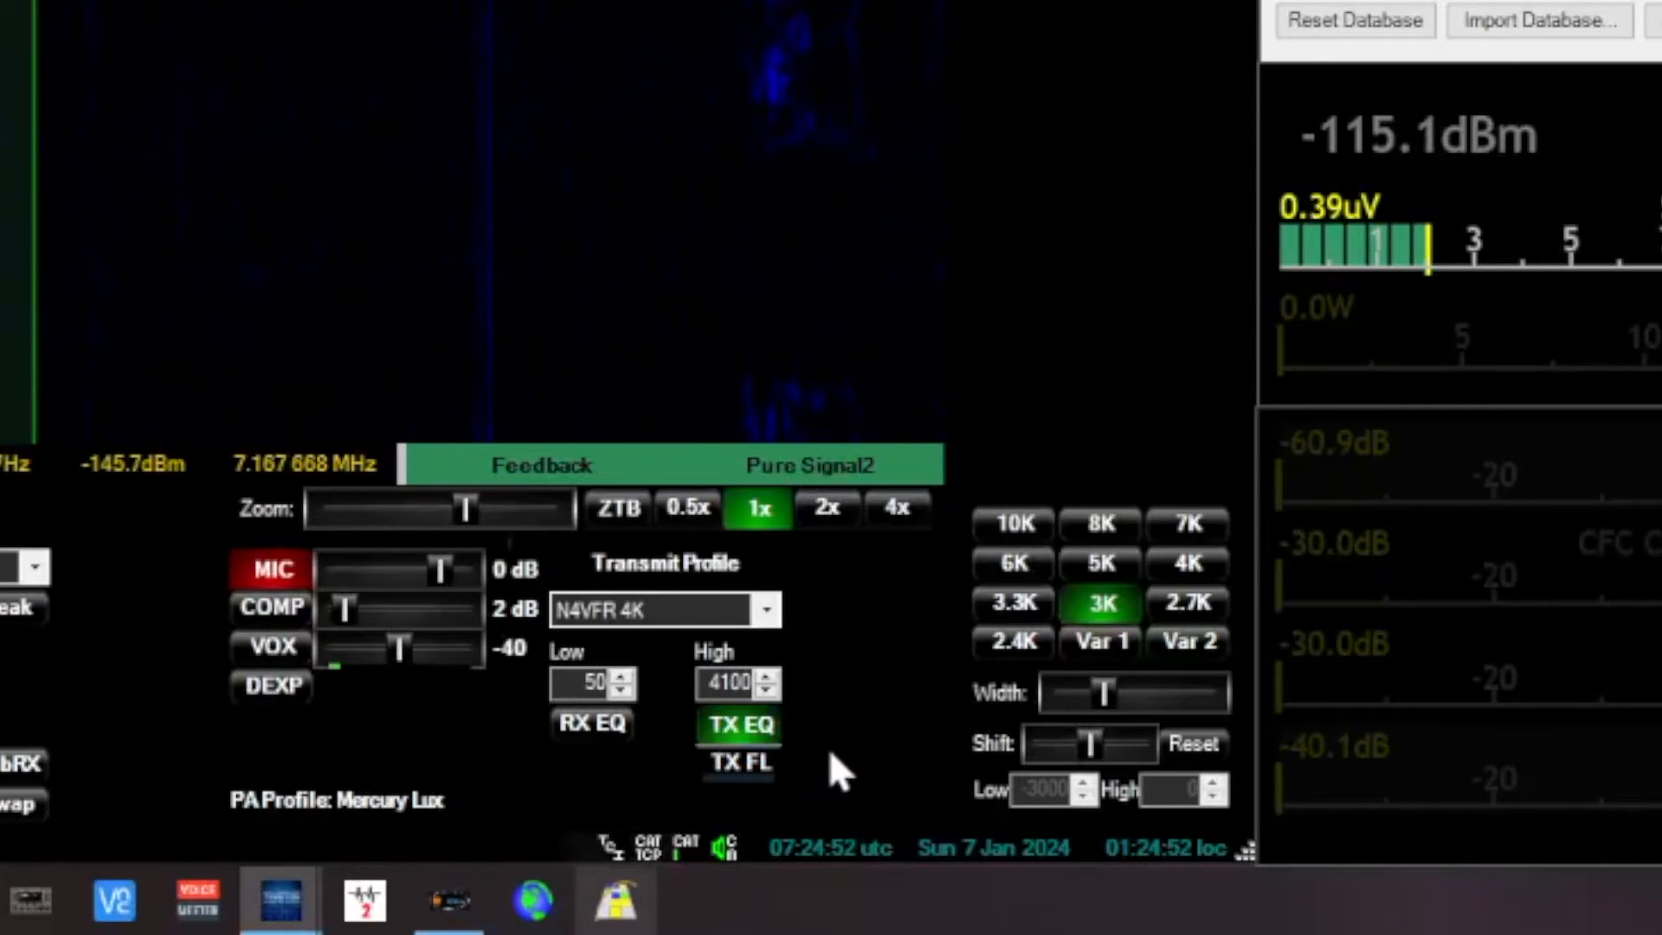
mouse_move(741, 900)
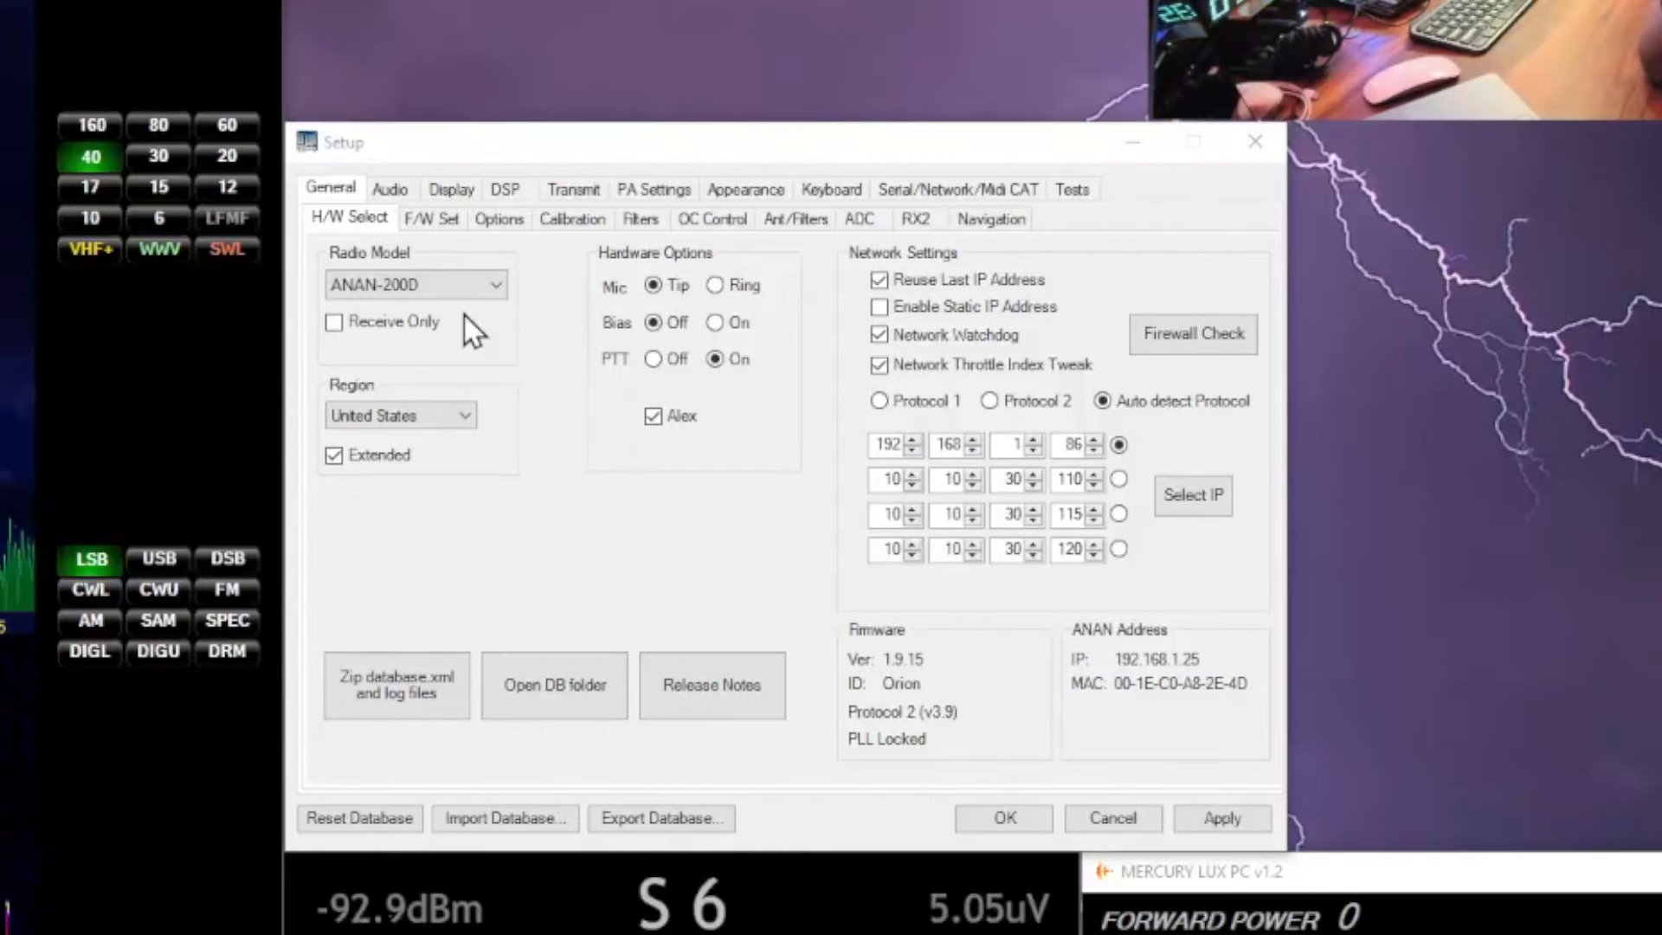
mouse_move(956, 771)
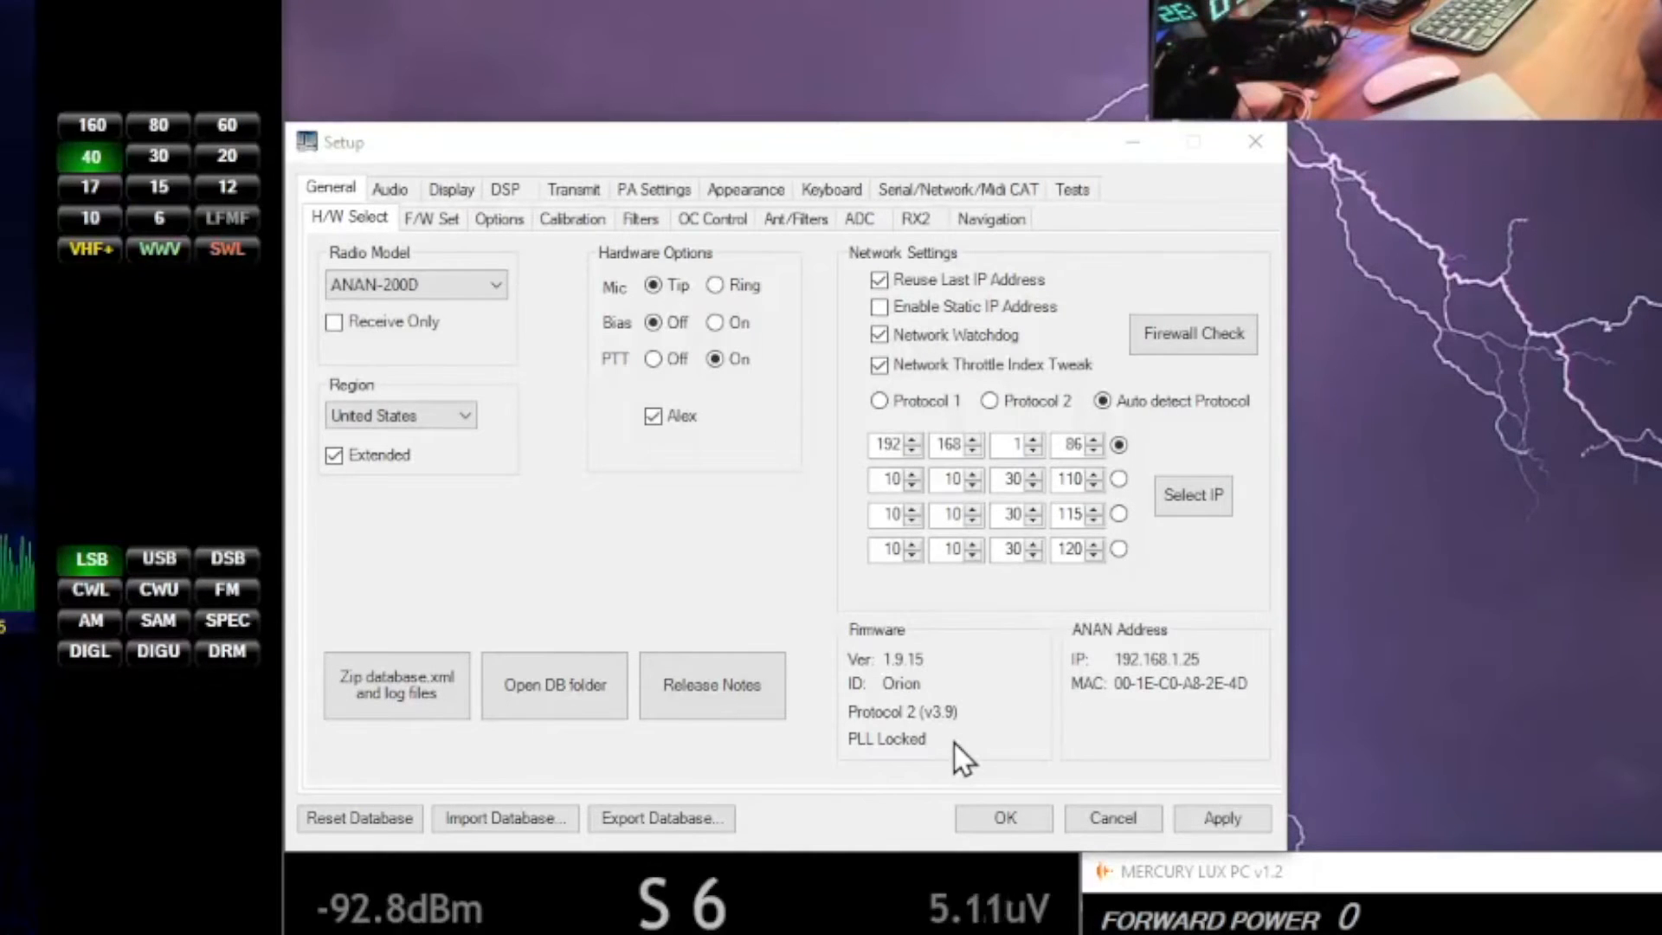